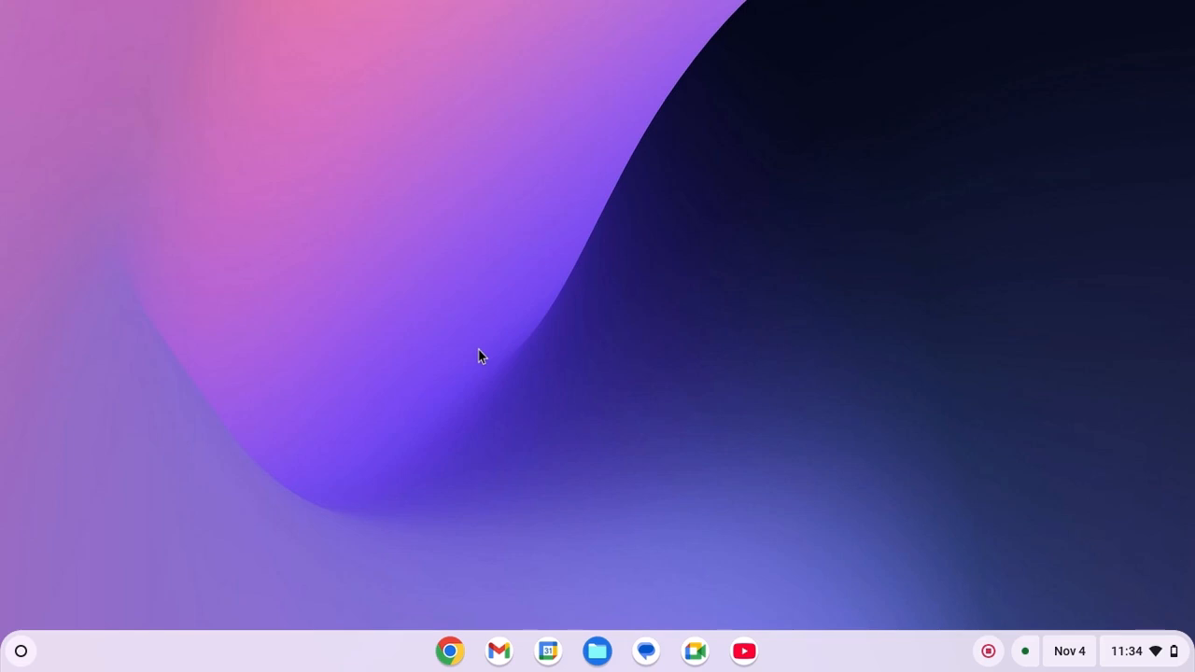
{"action": "mouse_move", "coordinate": [28, 657]}
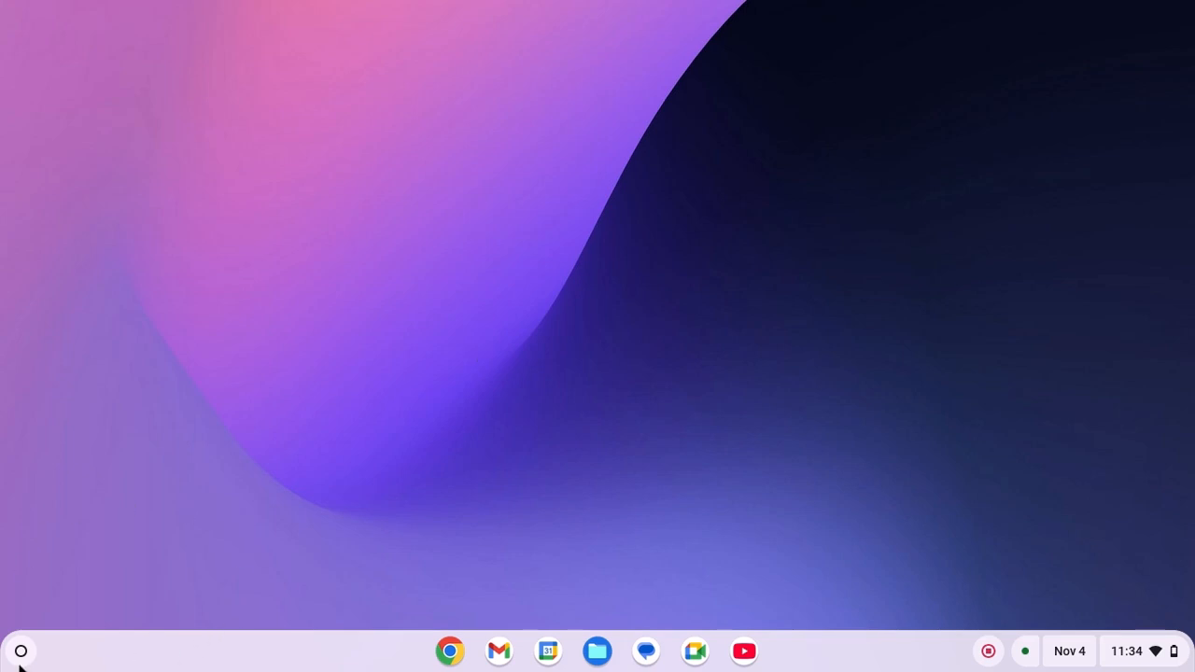
Step: Launch Microsoft 365 from the launcher; it opens as a blank window
{"action": "left_click", "coordinate": [20, 650]}
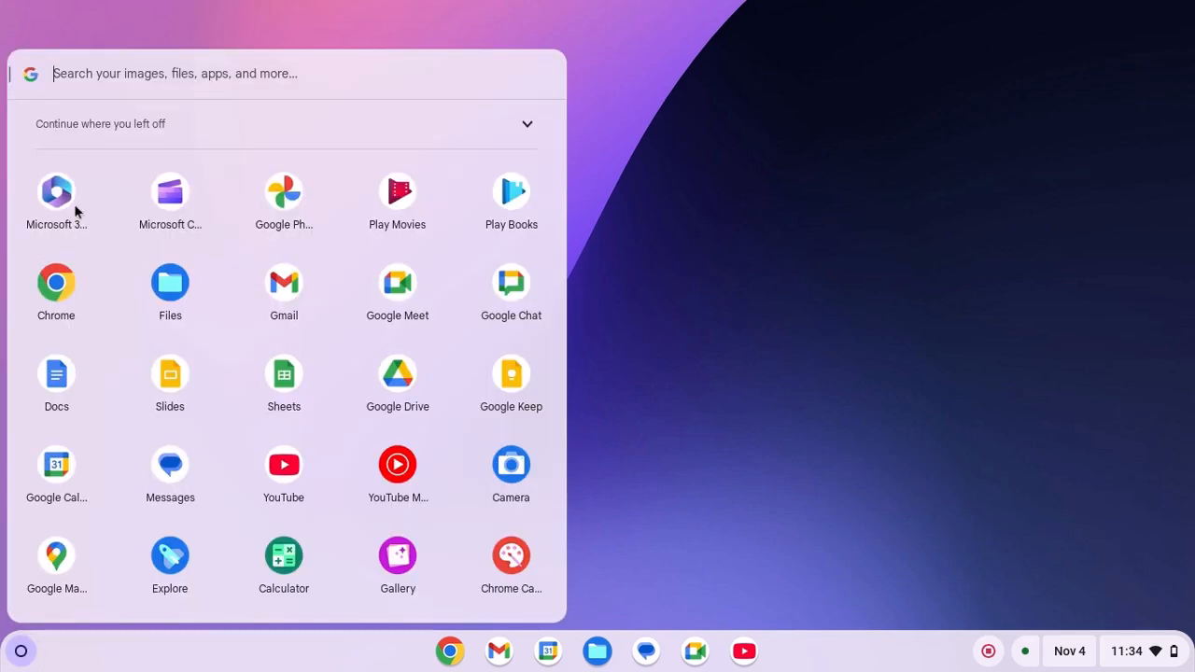
{"action": "mouse_move", "coordinate": [56, 192]}
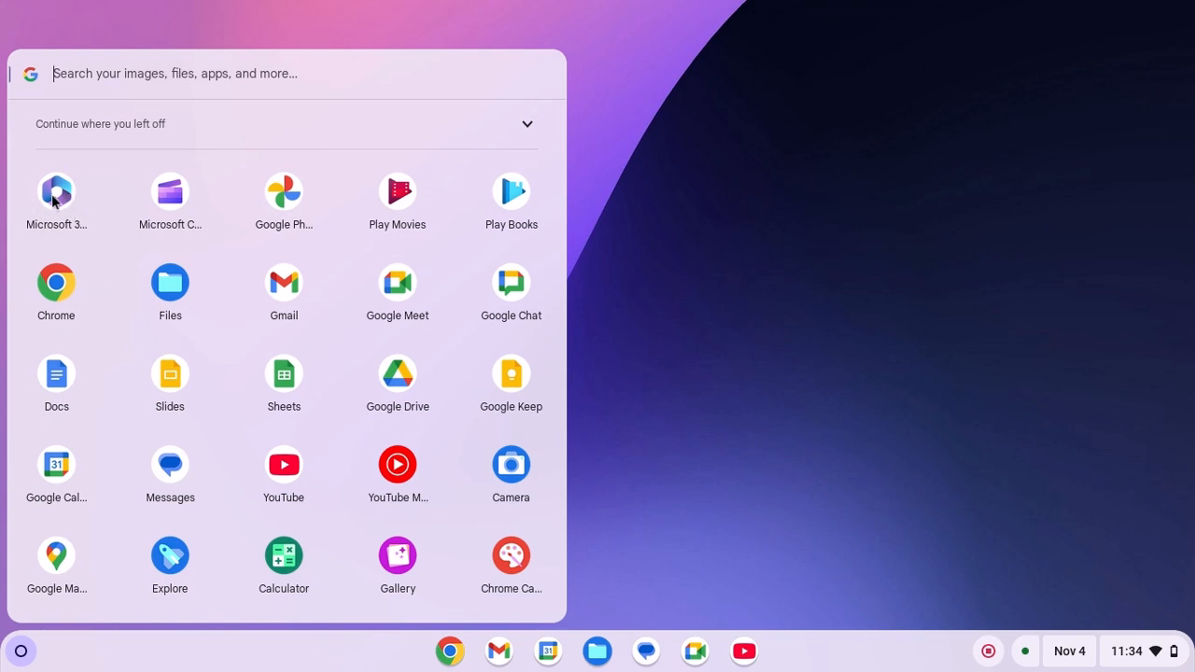
{"action": "left_click", "coordinate": [56, 191]}
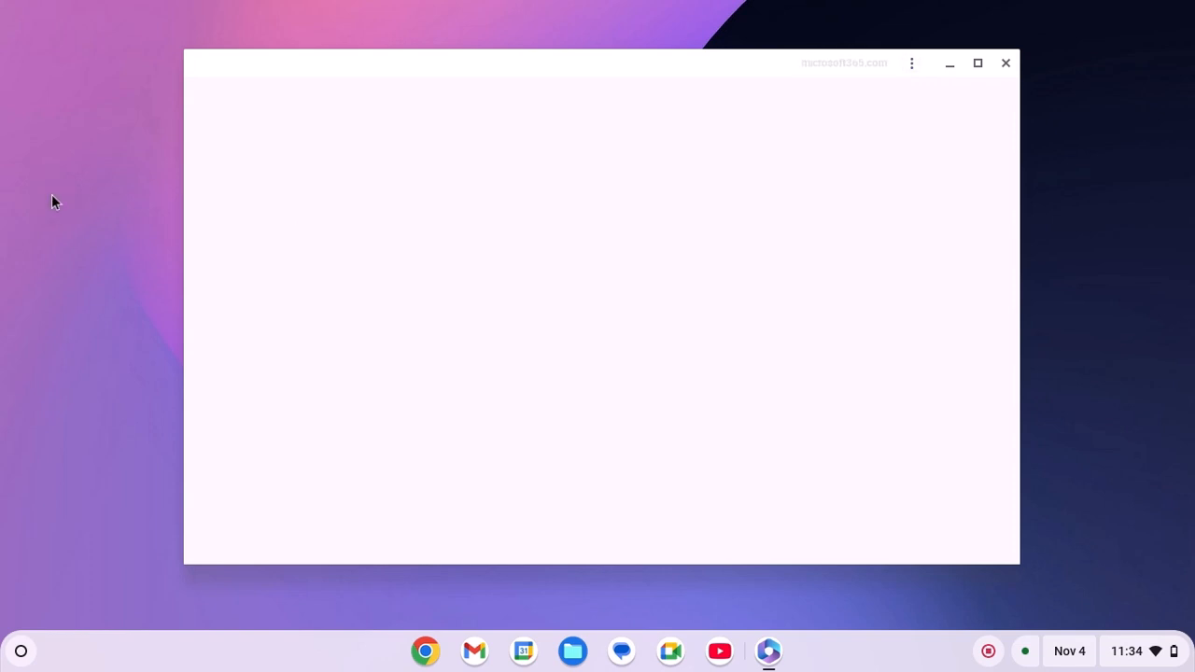
Step: Close the blank Microsoft 365 window and restart the Chromebook from Quick Settings
{"action": "left_click", "coordinate": [1004, 64]}
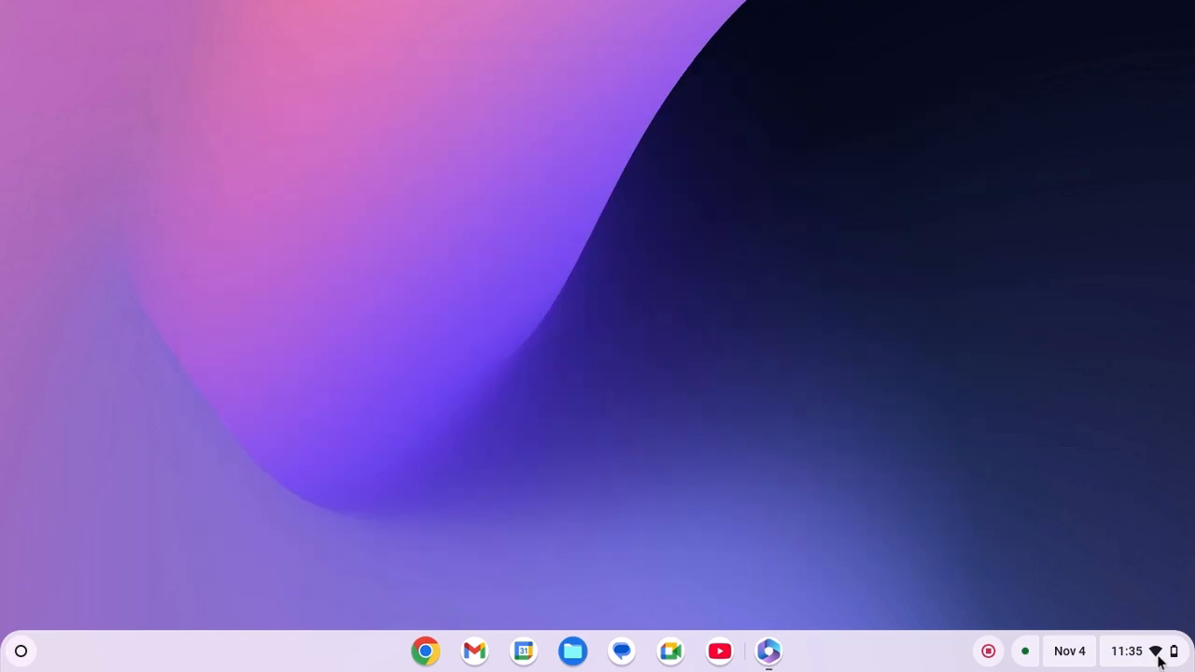
{"action": "left_click", "coordinate": [1129, 650]}
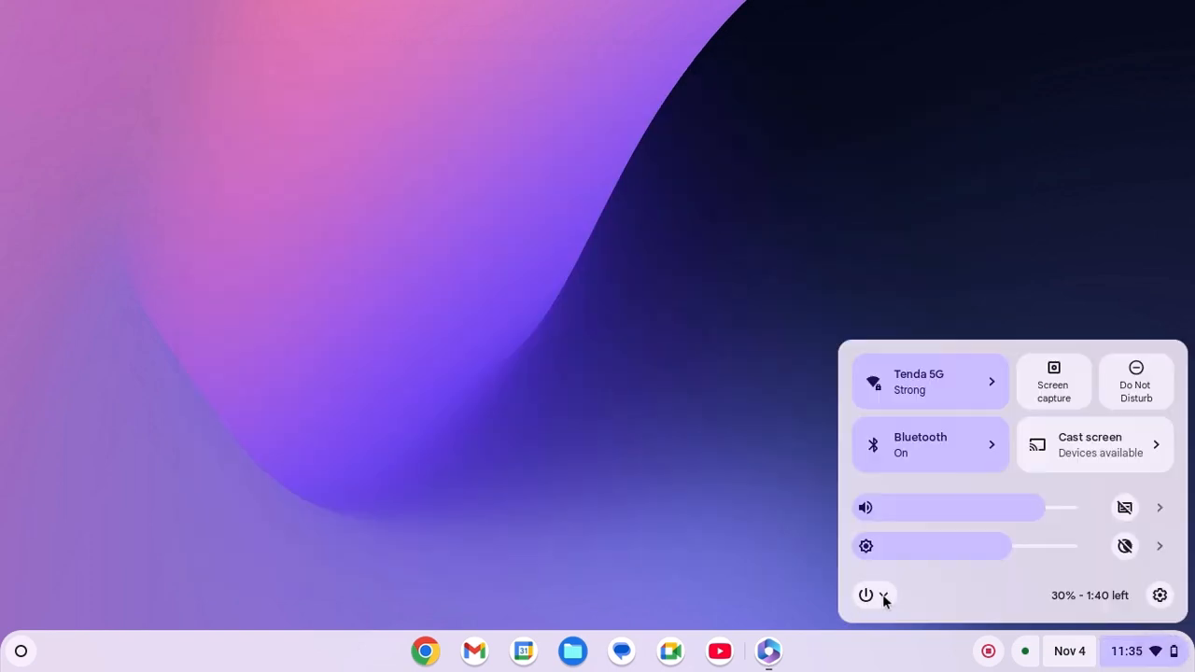
{"action": "left_click", "coordinate": [863, 594]}
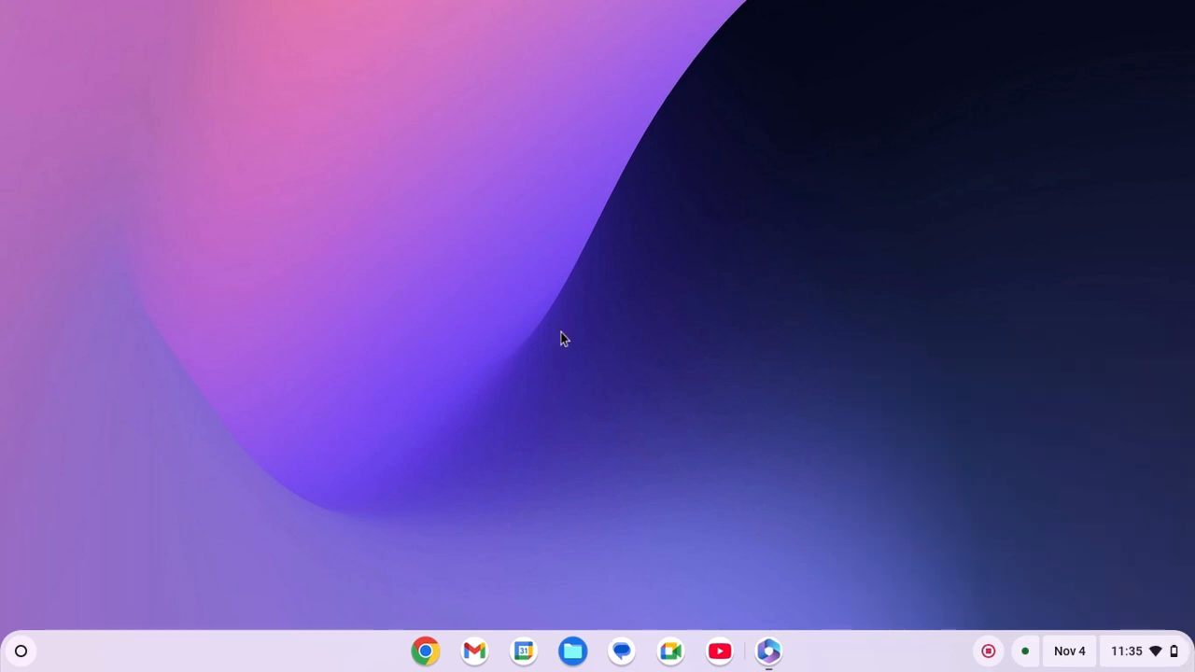
{"action": "mouse_move", "coordinate": [38, 632]}
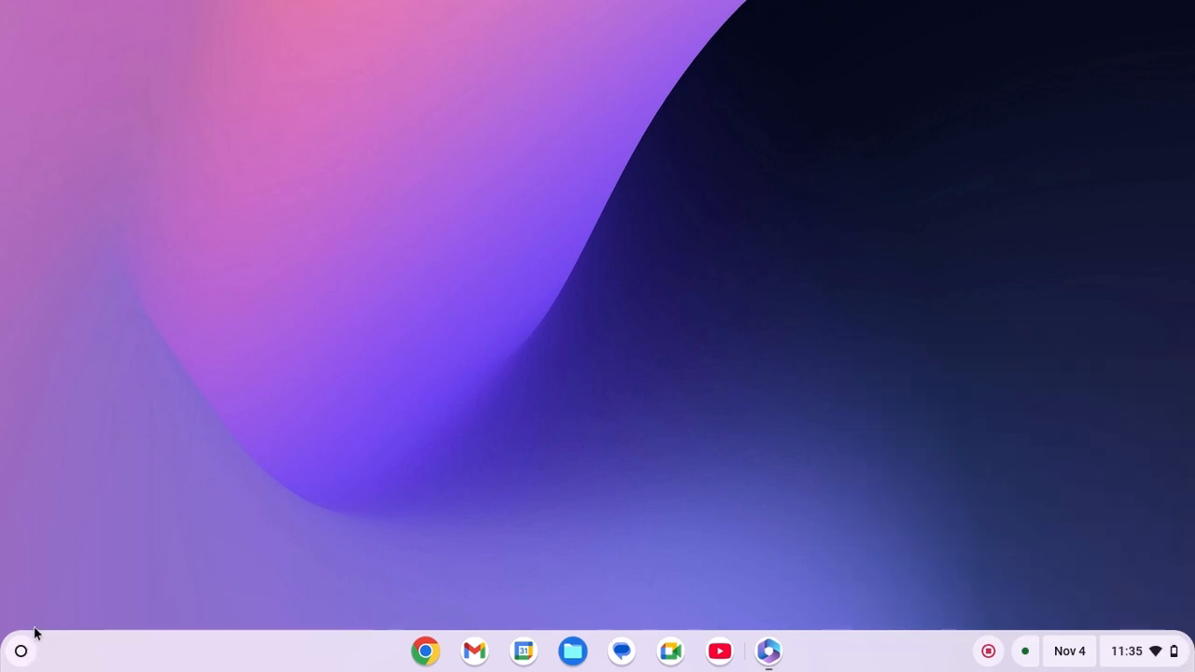
Step: Check for updates on the About ChromeOS page in Settings (version 126)
{"action": "left_click", "coordinate": [11, 654]}
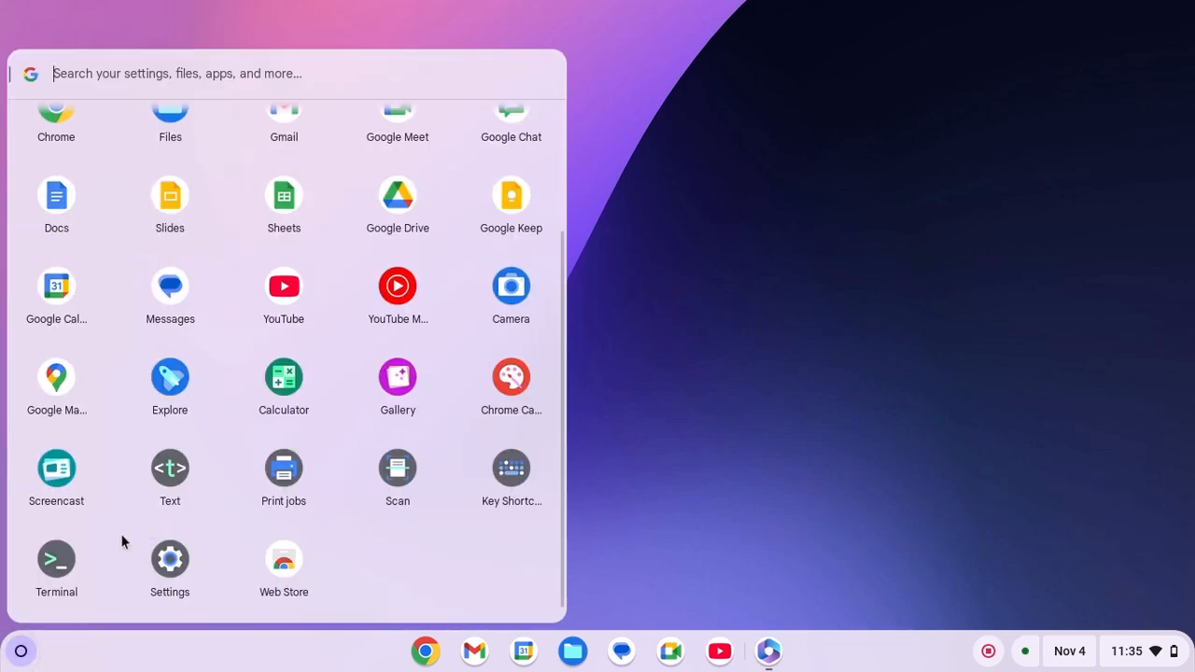
{"action": "left_click", "coordinate": [170, 561]}
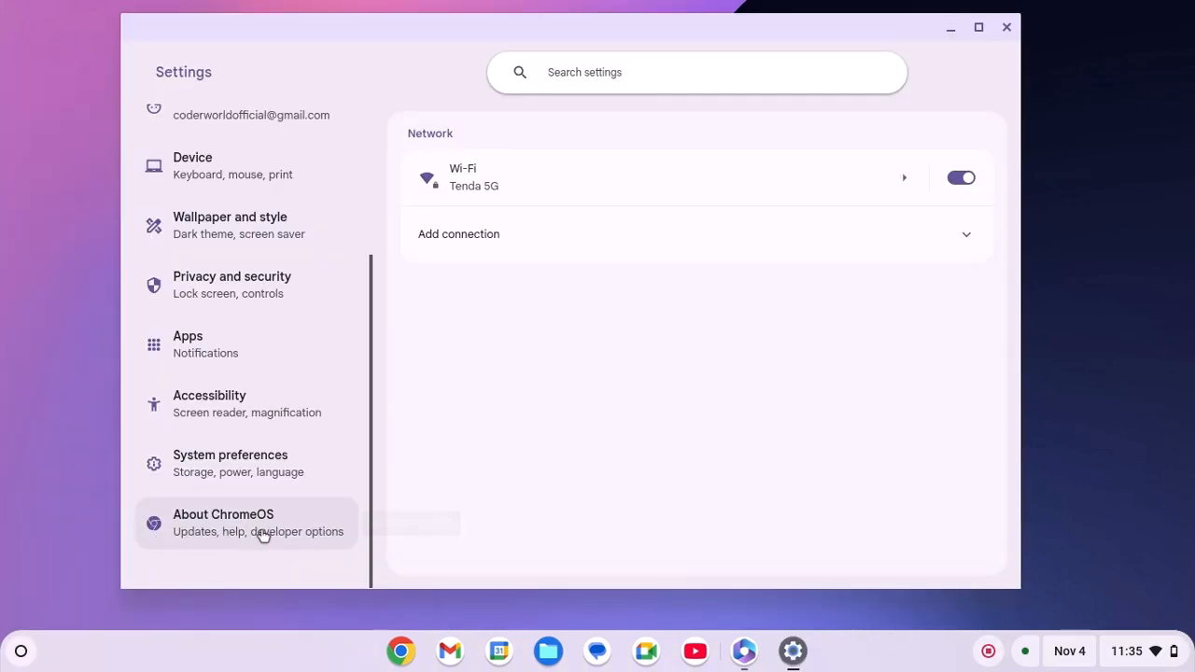
{"action": "left_click", "coordinate": [247, 523]}
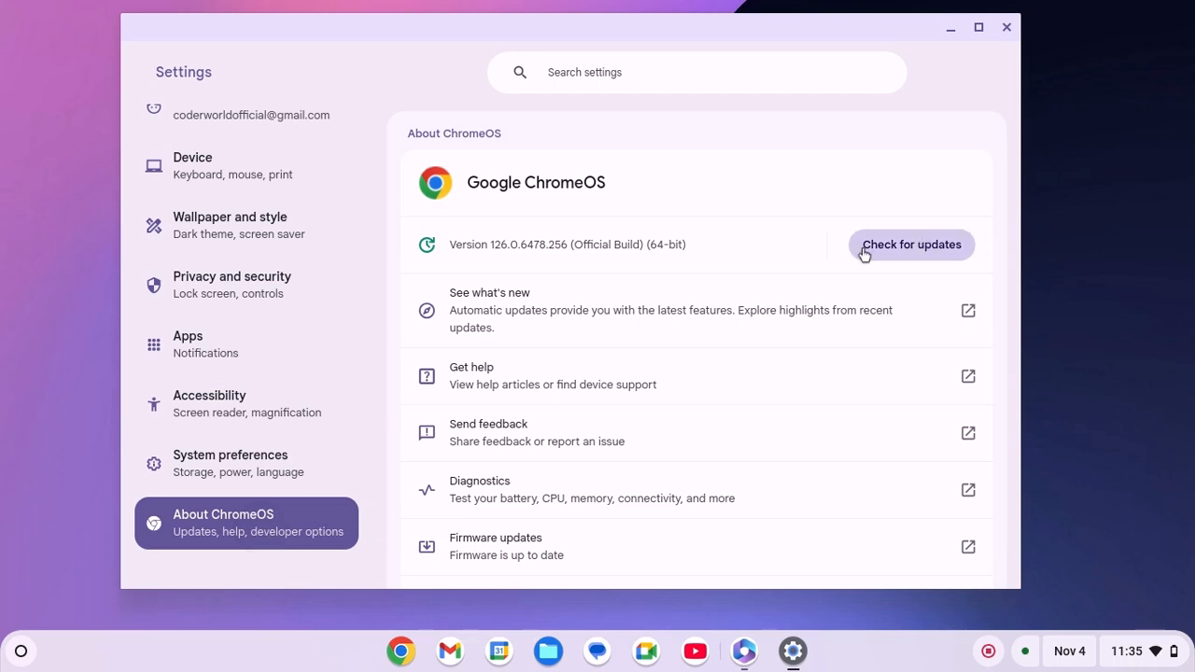
{"action": "left_click", "coordinate": [1005, 28]}
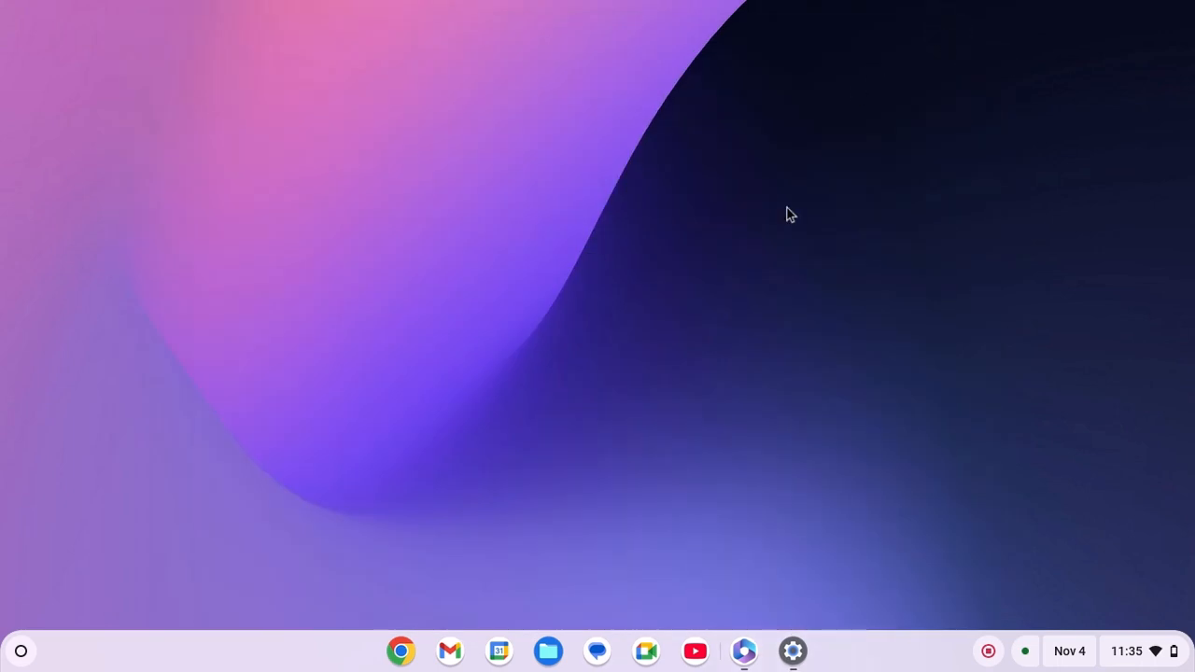
Step: Reopen Microsoft 365 from the shelf, see the recent documents home page, and close it
{"action": "left_click", "coordinate": [744, 650]}
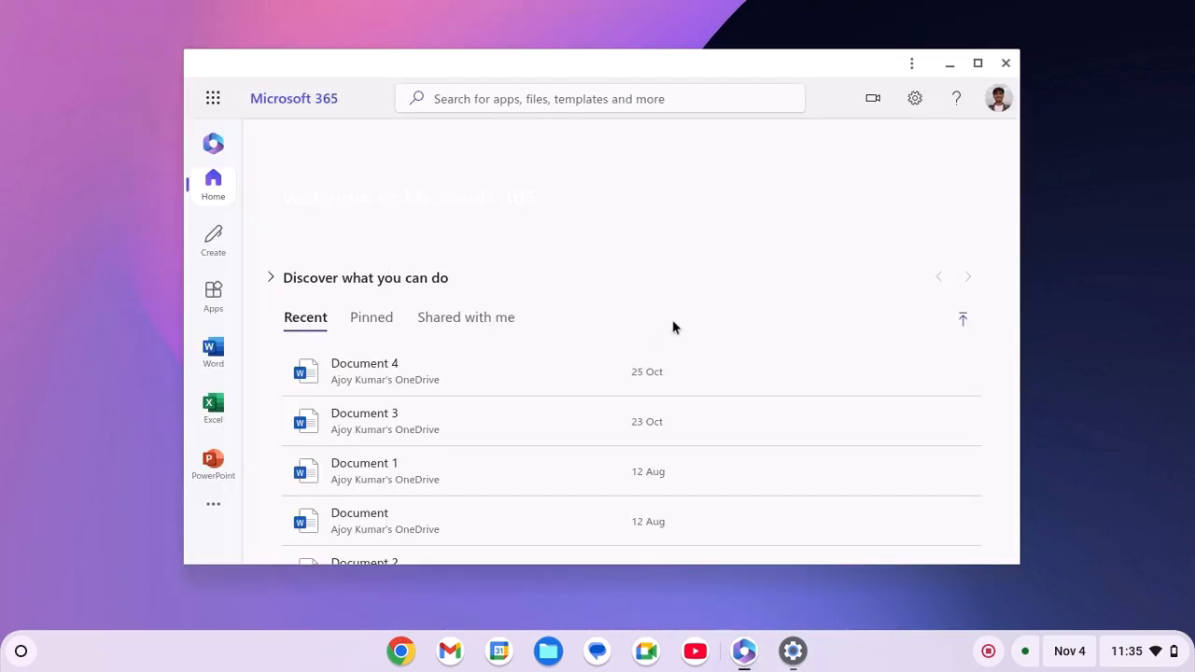
{"action": "mouse_move", "coordinate": [717, 232]}
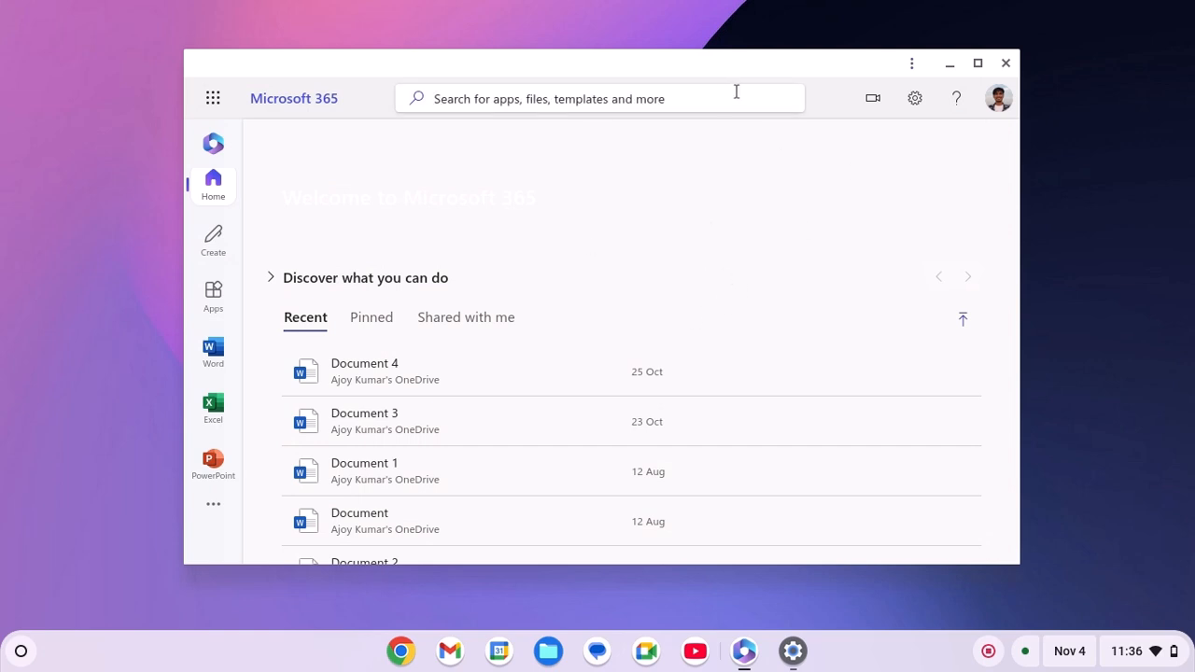
{"action": "left_click", "coordinate": [945, 63]}
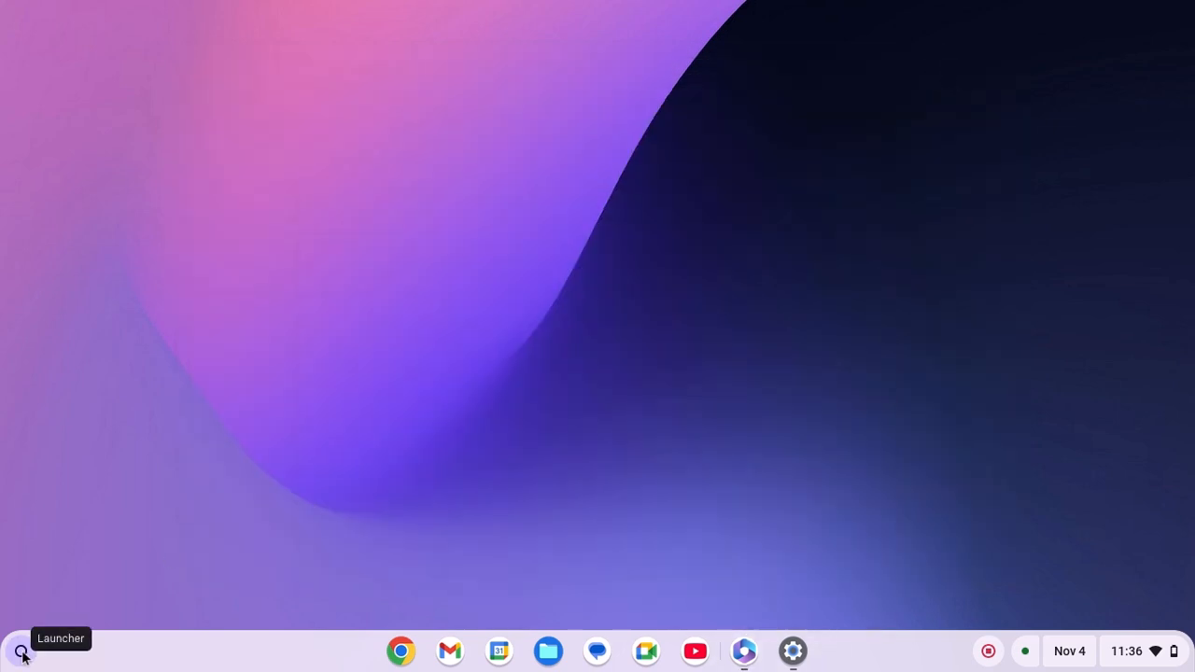
Step: Find the Diagnostics app via launcher search and view its Connectivity network test results
{"action": "left_click", "coordinate": [15, 649]}
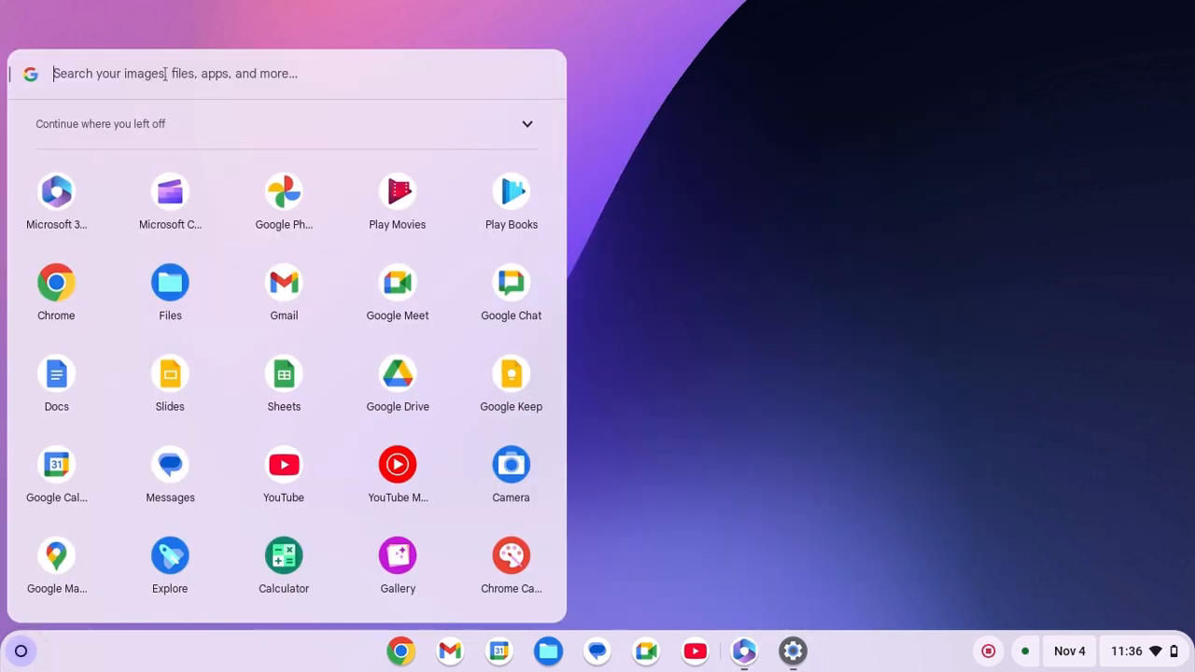
{"action": "type", "text": "diagnostics"}
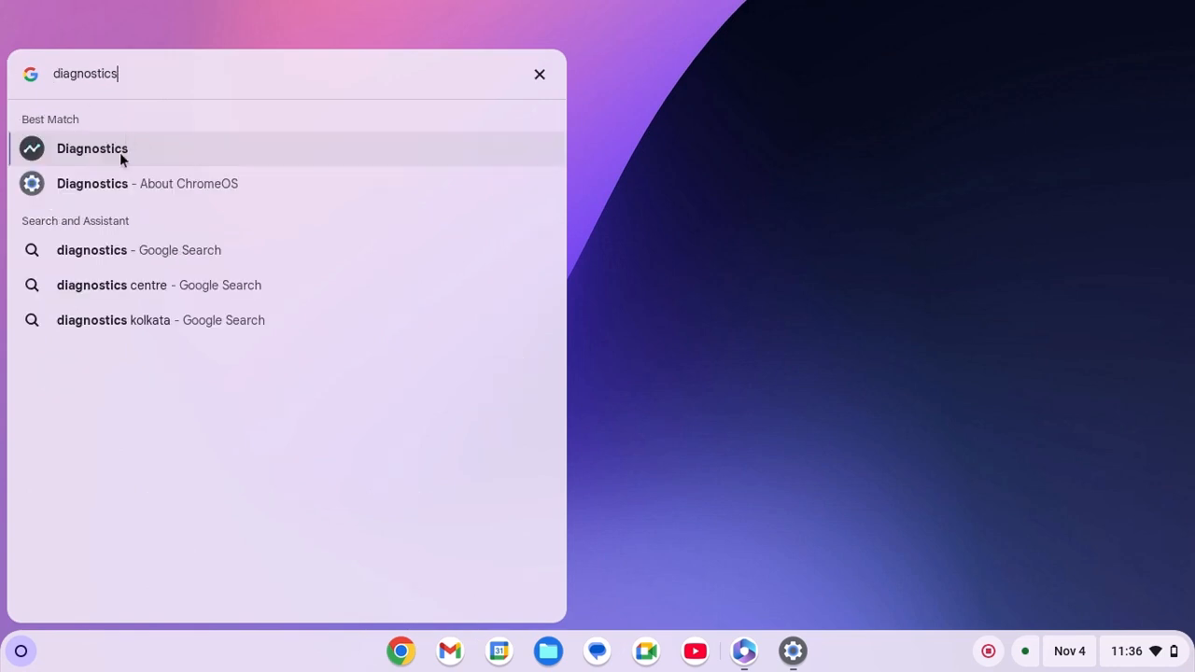
{"action": "left_click", "coordinate": [92, 149]}
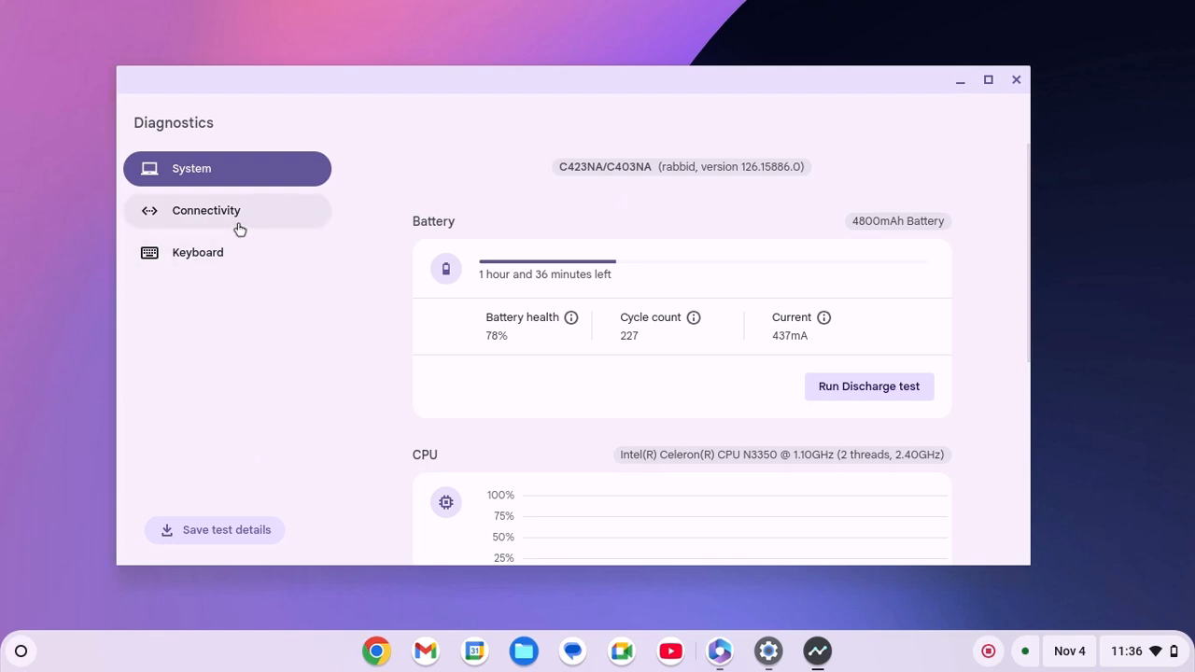
{"action": "left_click", "coordinate": [205, 209]}
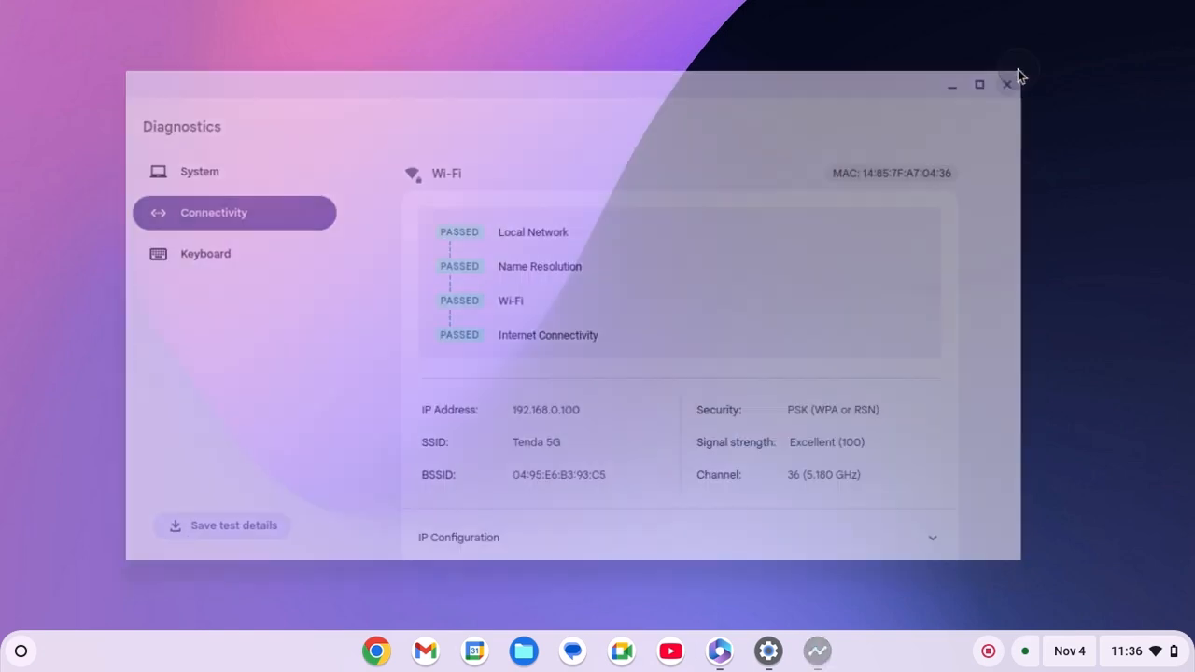
{"action": "left_click", "coordinate": [720, 652]}
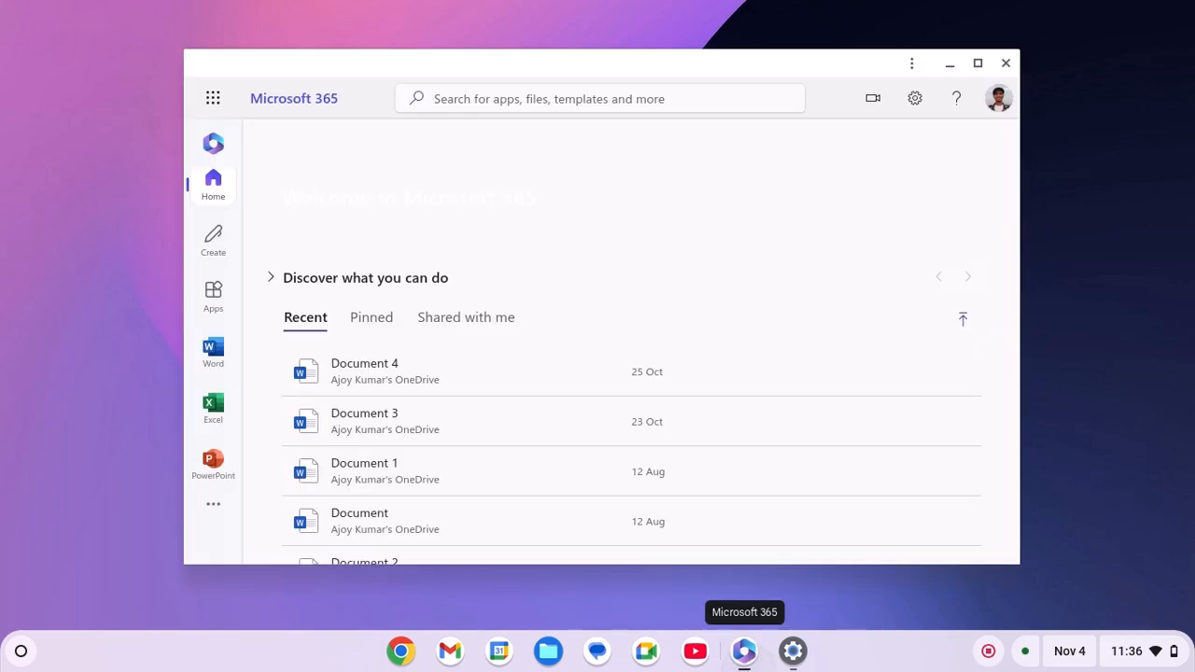
{"action": "mouse_move", "coordinate": [912, 64]}
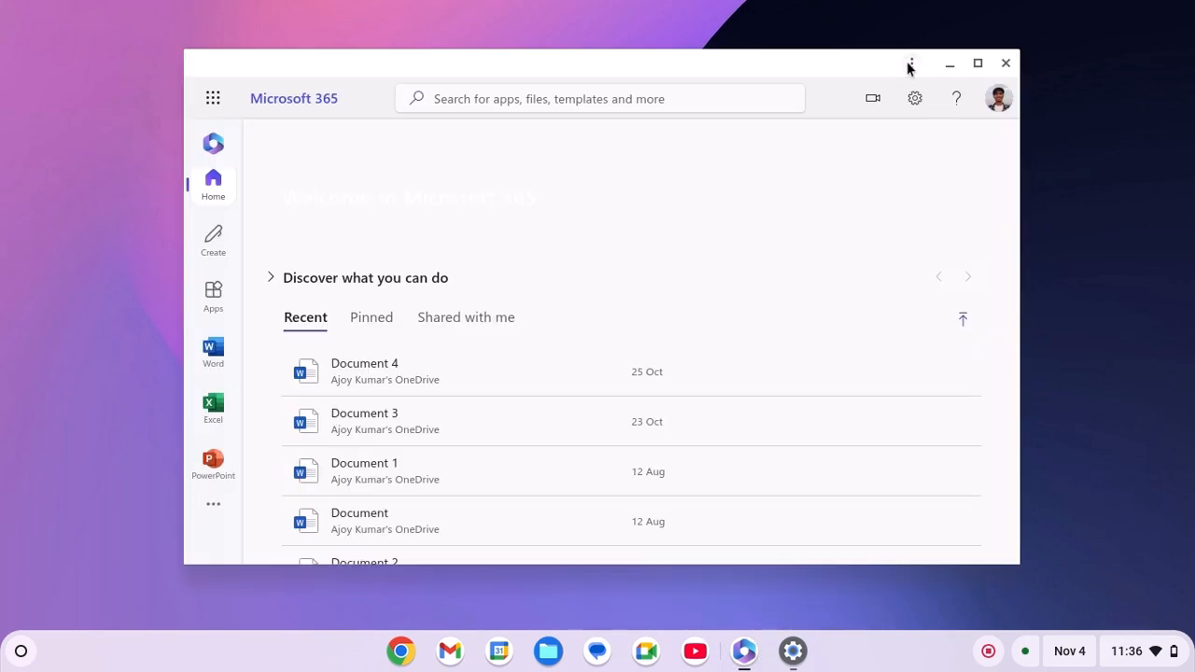
{"action": "left_click", "coordinate": [911, 63]}
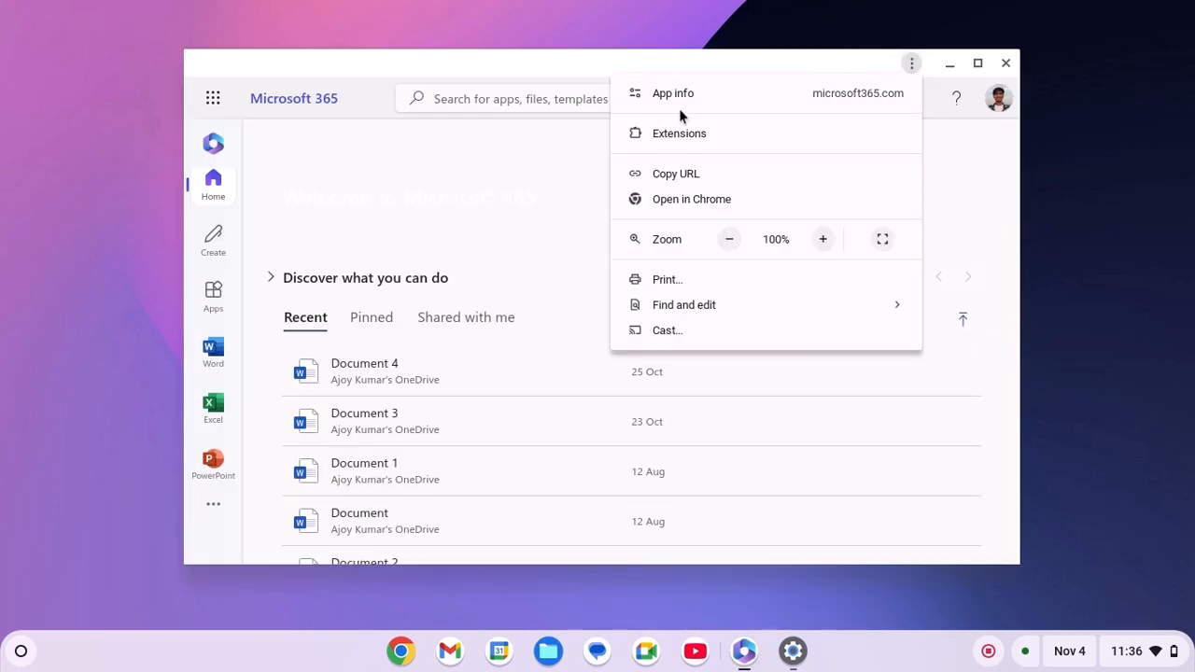
{"action": "left_click", "coordinate": [673, 94]}
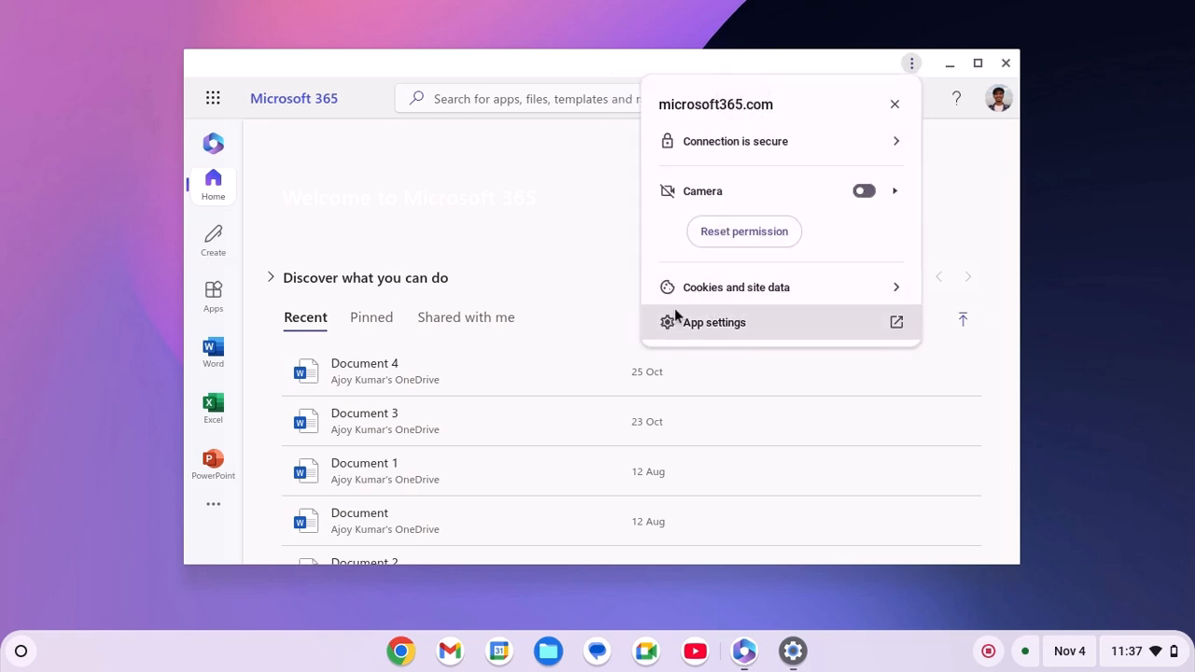
{"action": "left_click", "coordinate": [736, 288]}
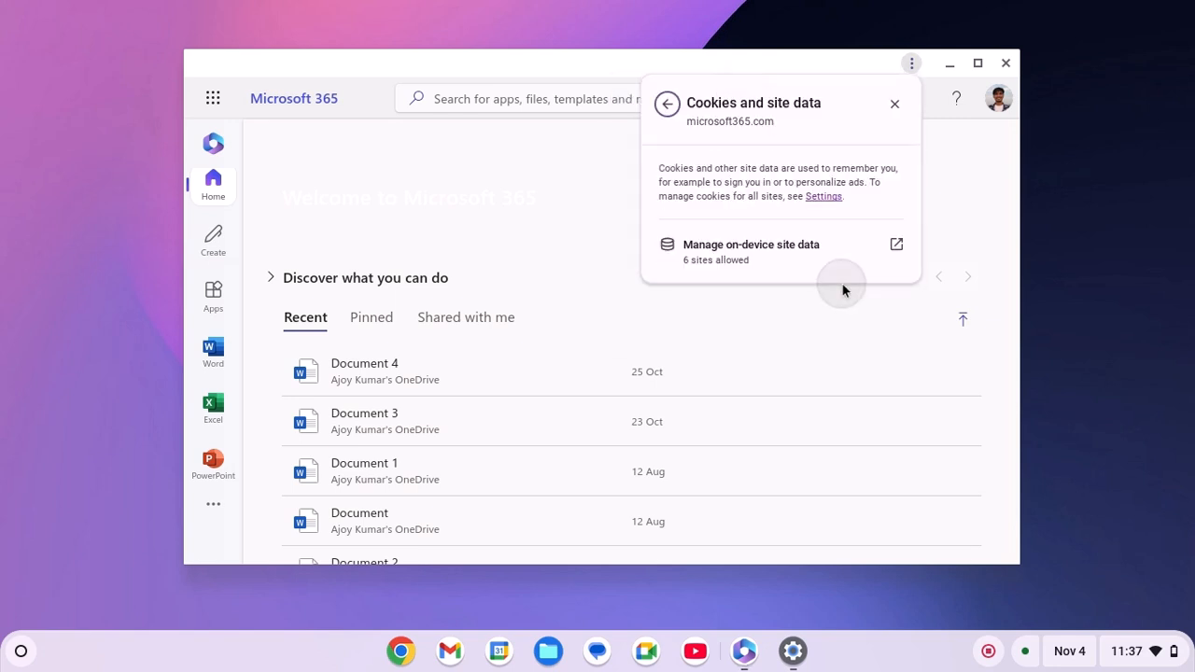
{"action": "mouse_move", "coordinate": [869, 247]}
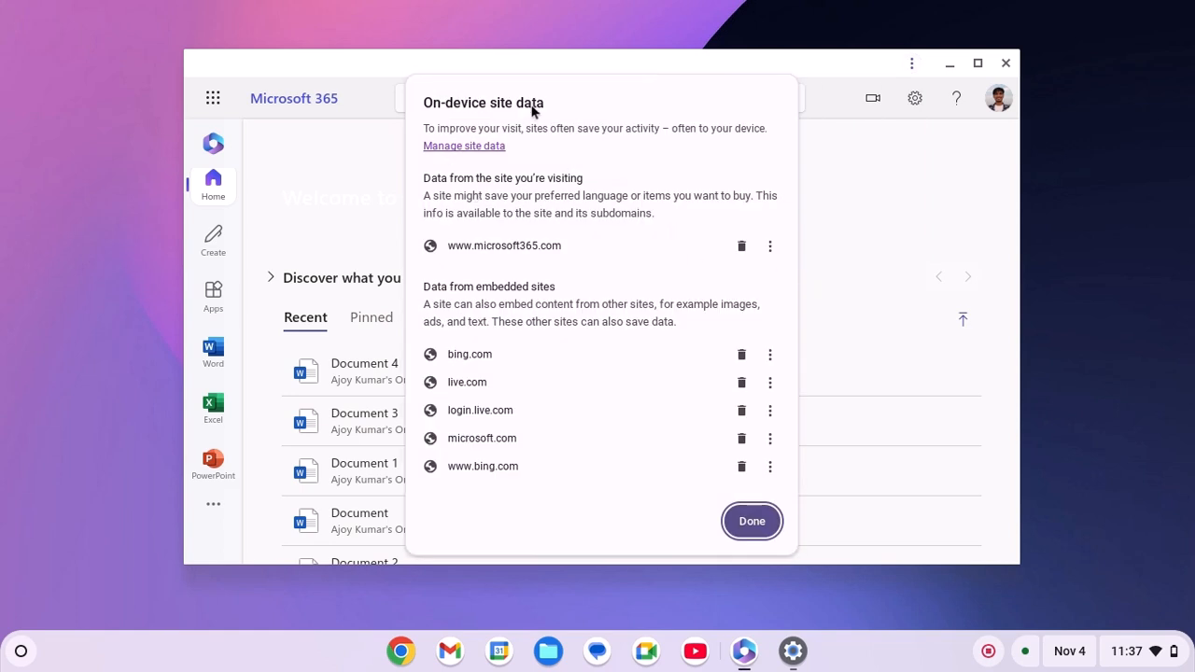
{"action": "mouse_move", "coordinate": [721, 252]}
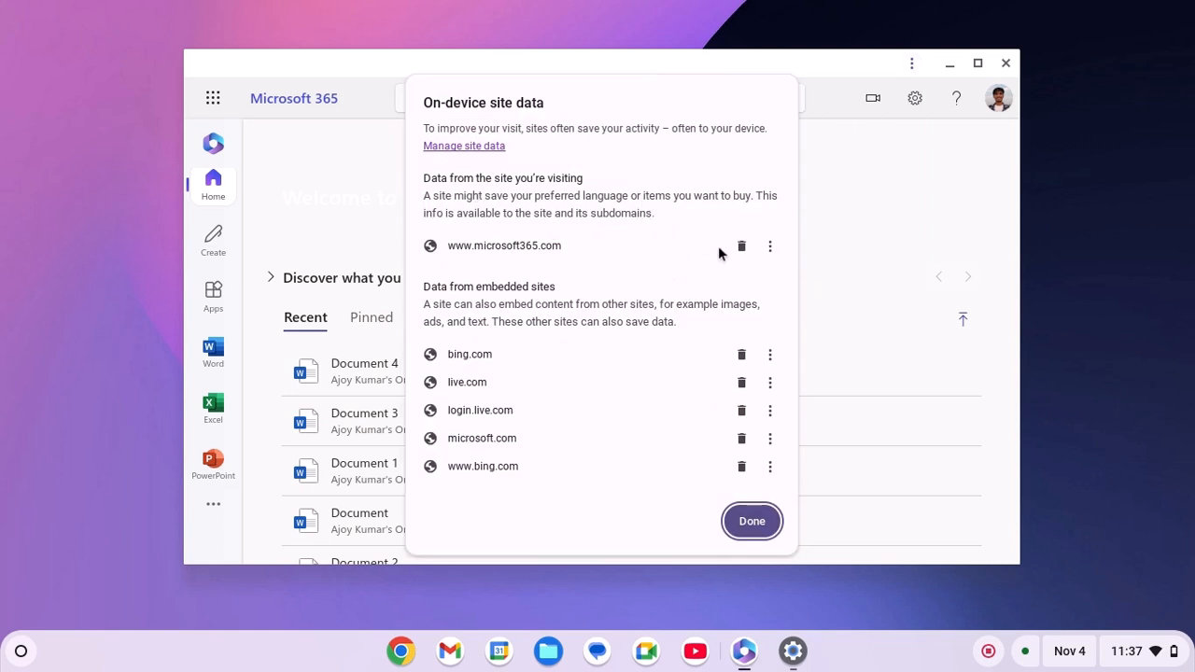
{"action": "left_click", "coordinate": [741, 247]}
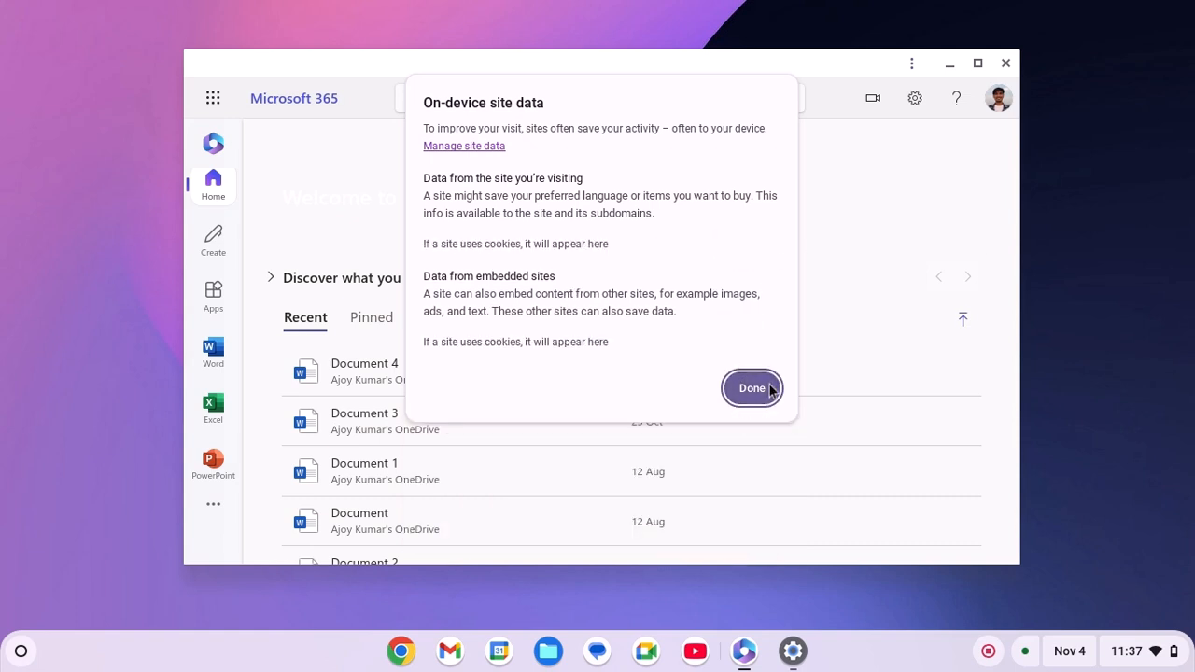
Step: Finish clearing site data, reload the page, and confirm the signed-in account
{"action": "left_click", "coordinate": [750, 386]}
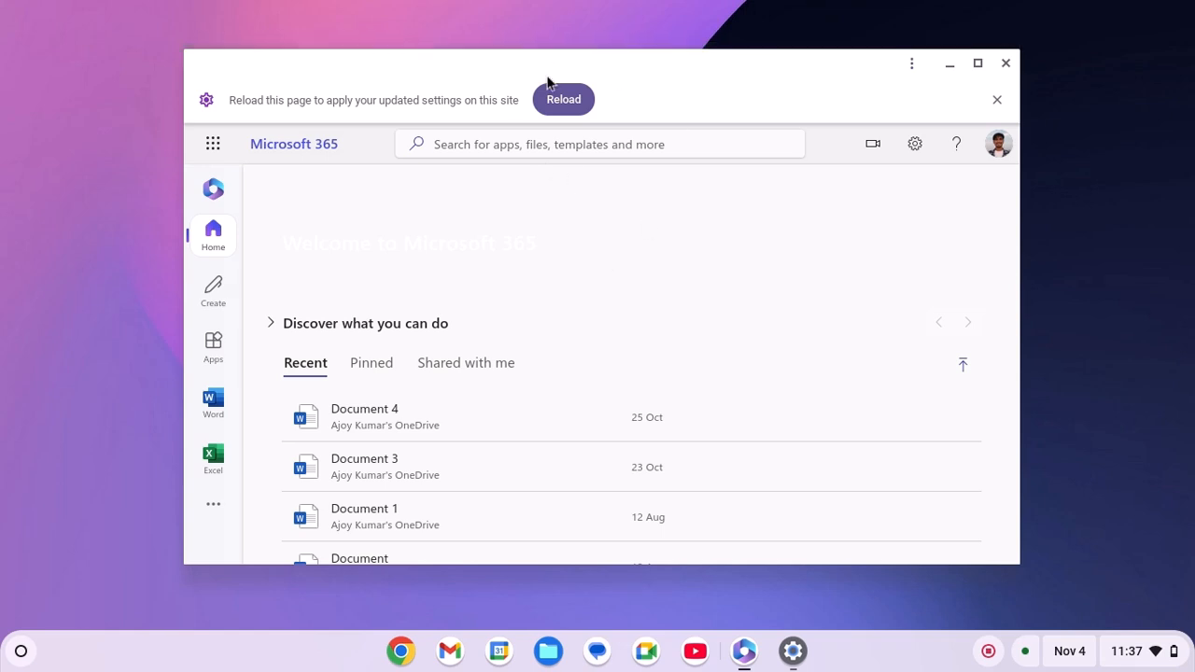
{"action": "left_click", "coordinate": [997, 100]}
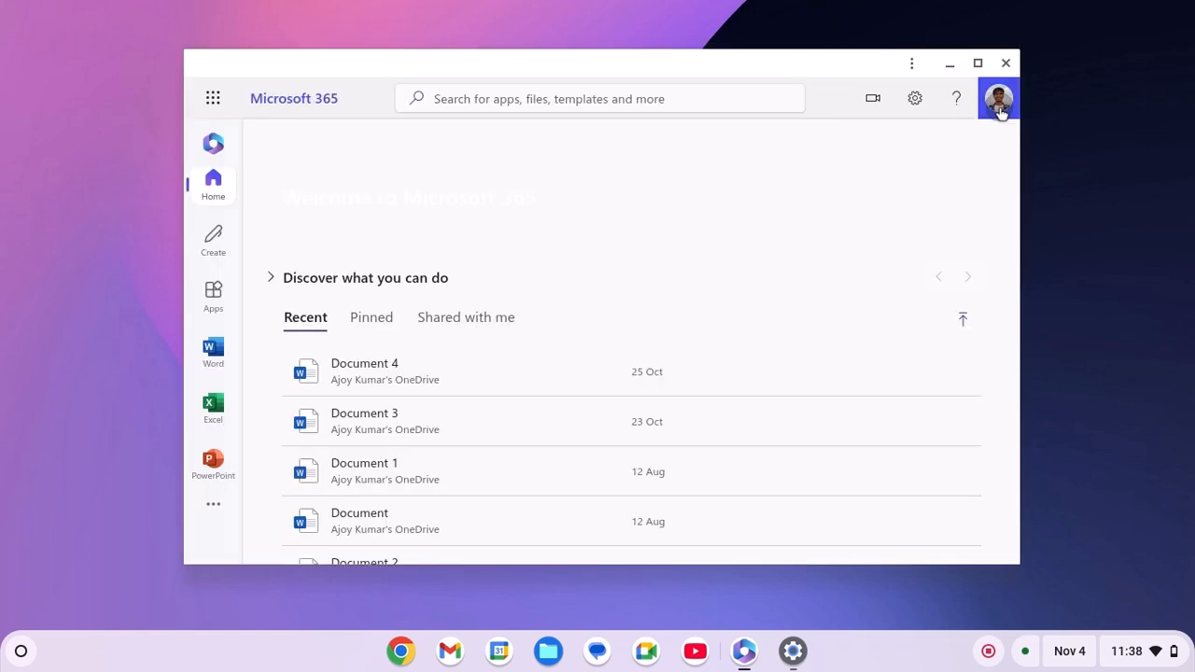
{"action": "left_click", "coordinate": [999, 97]}
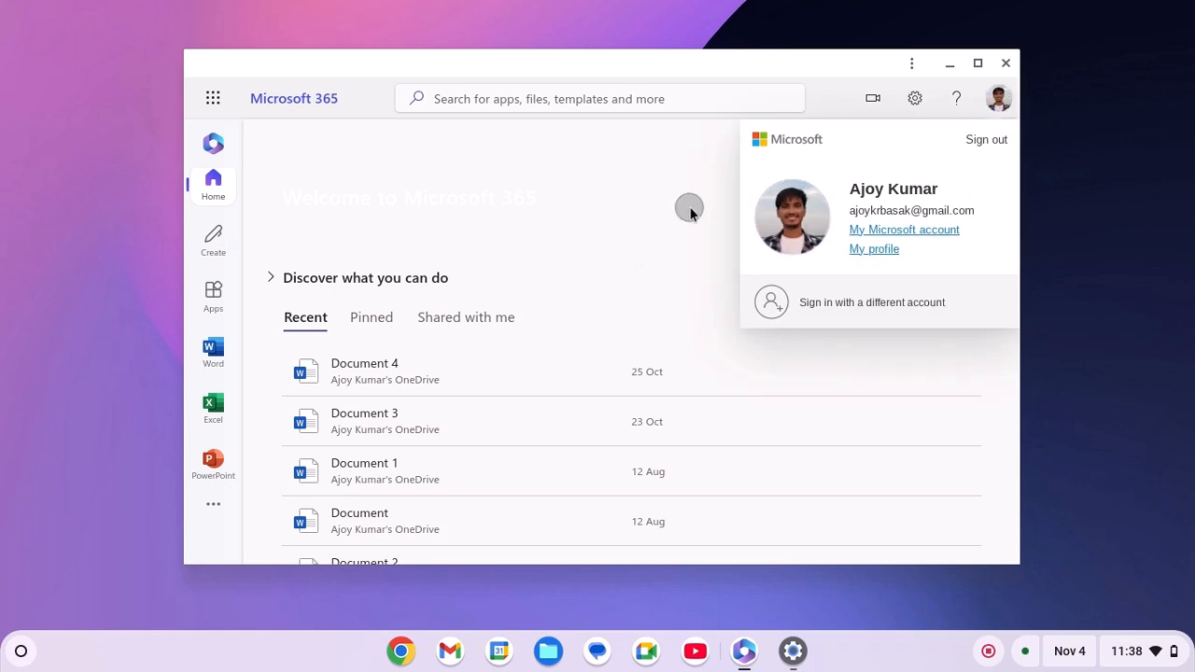
Step: Open Word from the sidebar to see recent documents, then minimize the window
{"action": "left_click", "coordinate": [213, 351]}
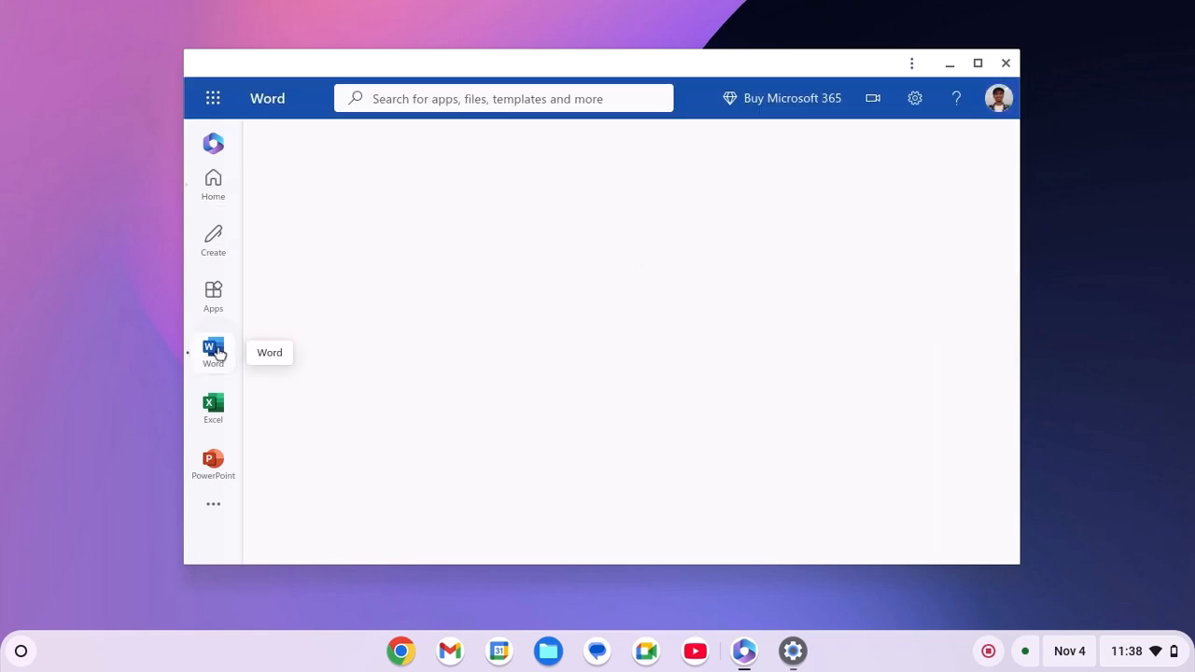
{"action": "left_click", "coordinate": [213, 351]}
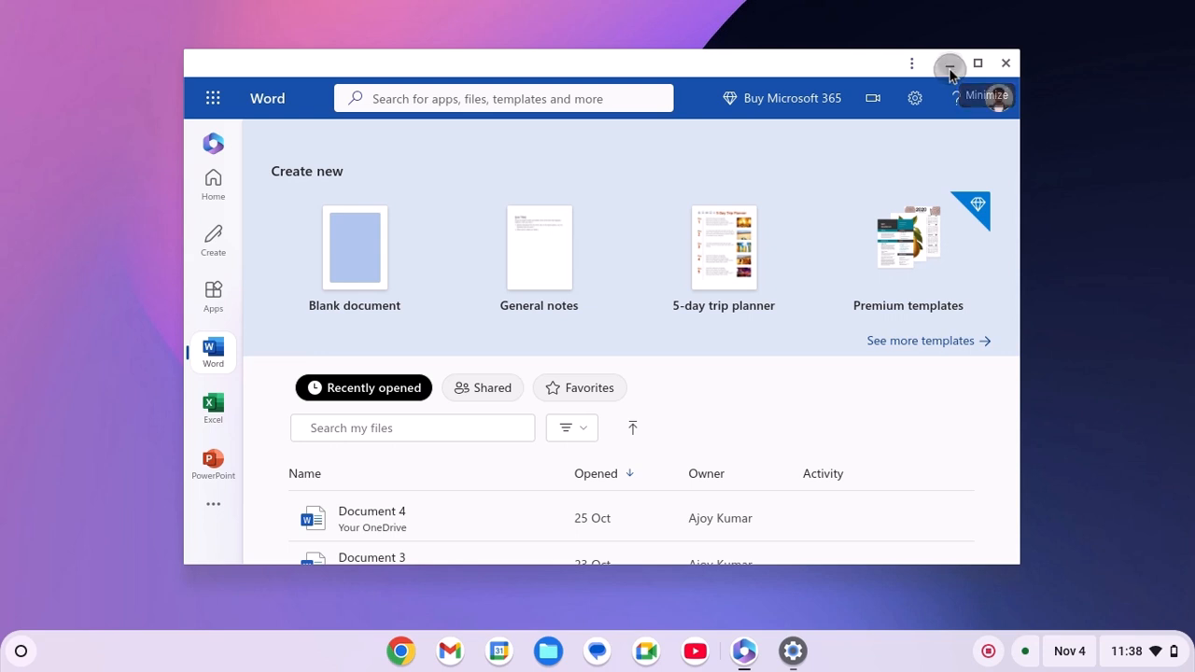
{"action": "left_click", "coordinate": [952, 62]}
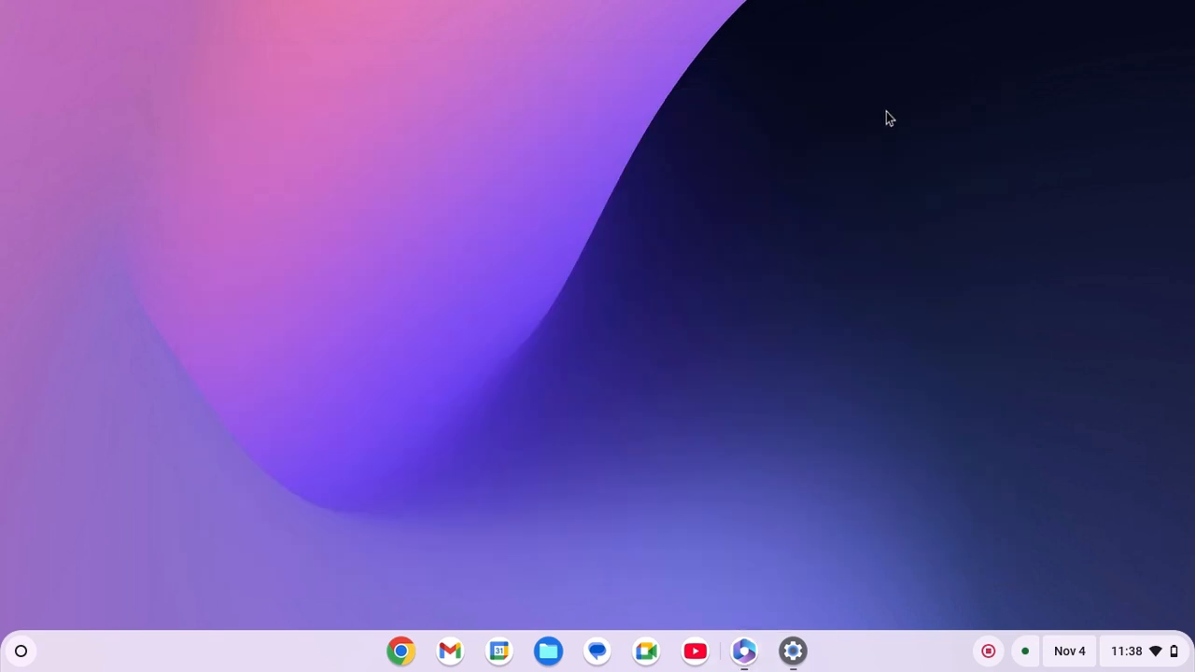